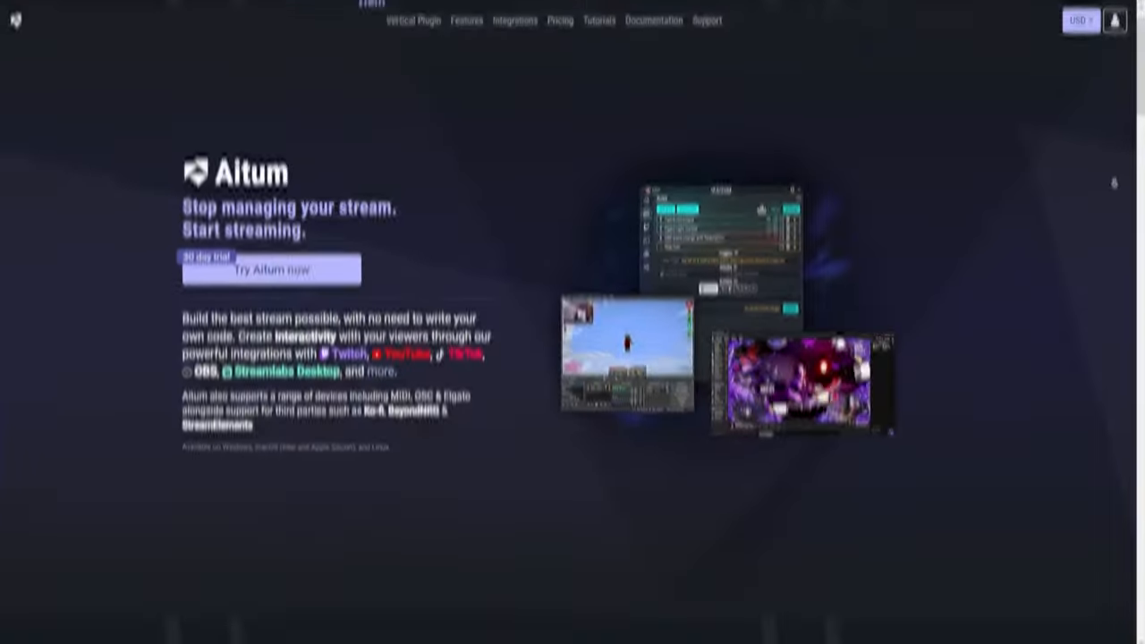
- Download the free Aitum Vertical plugin for OBS from the Aitum website
{"action": "scroll", "scroll_direction": "down", "scroll_amount": 3}
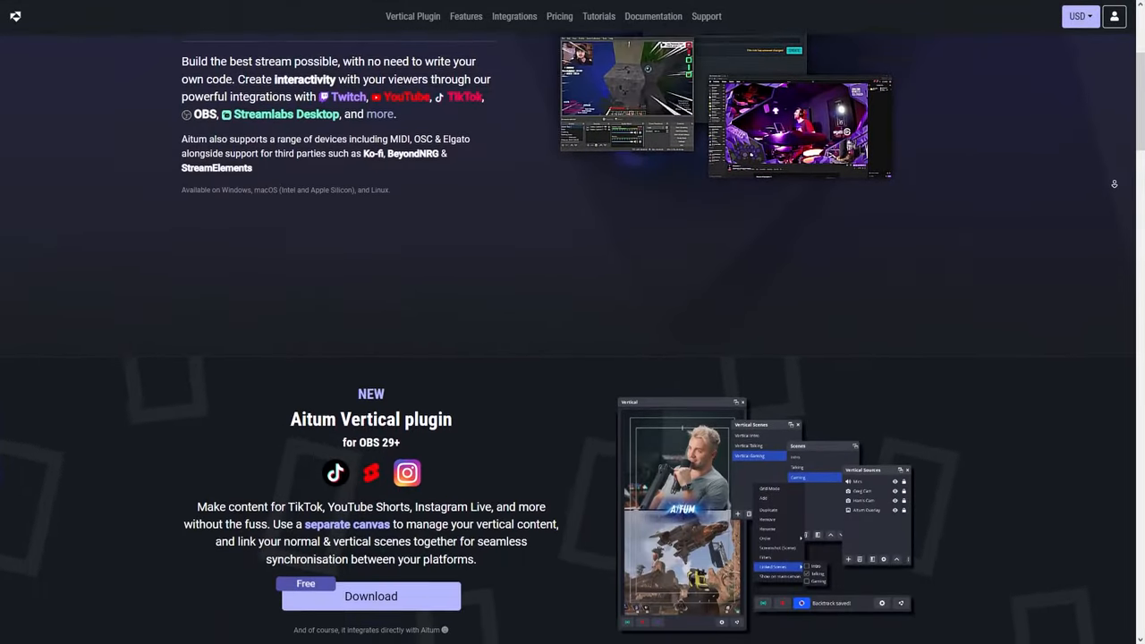
{"action": "scroll", "scroll_direction": "down", "scroll_amount": 3}
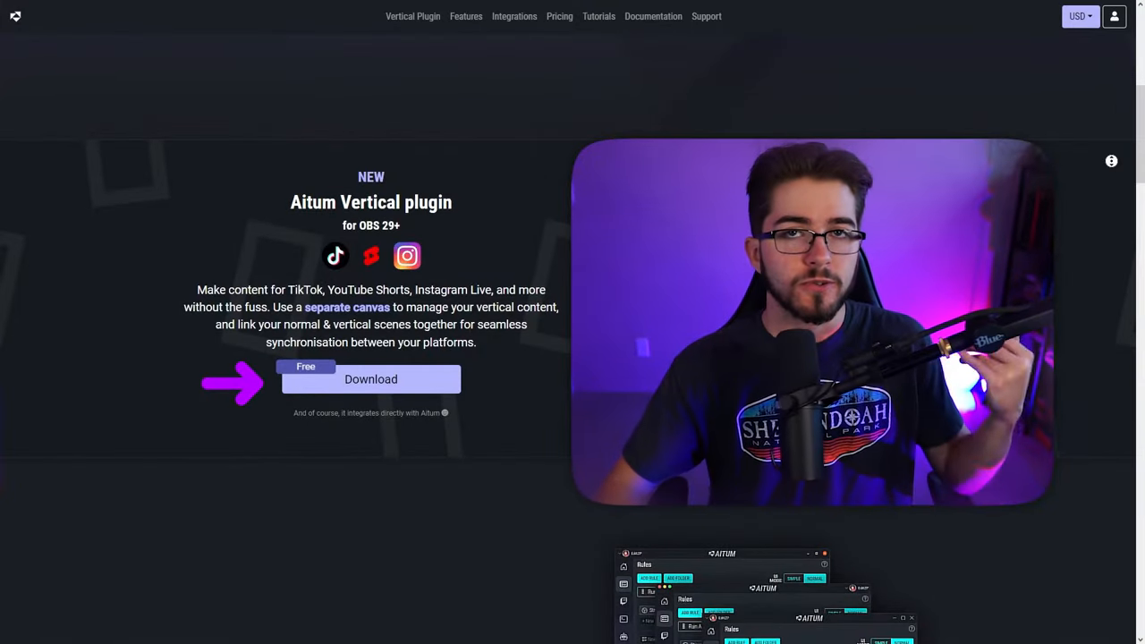
{"action": "left_click", "coordinate": [371, 379]}
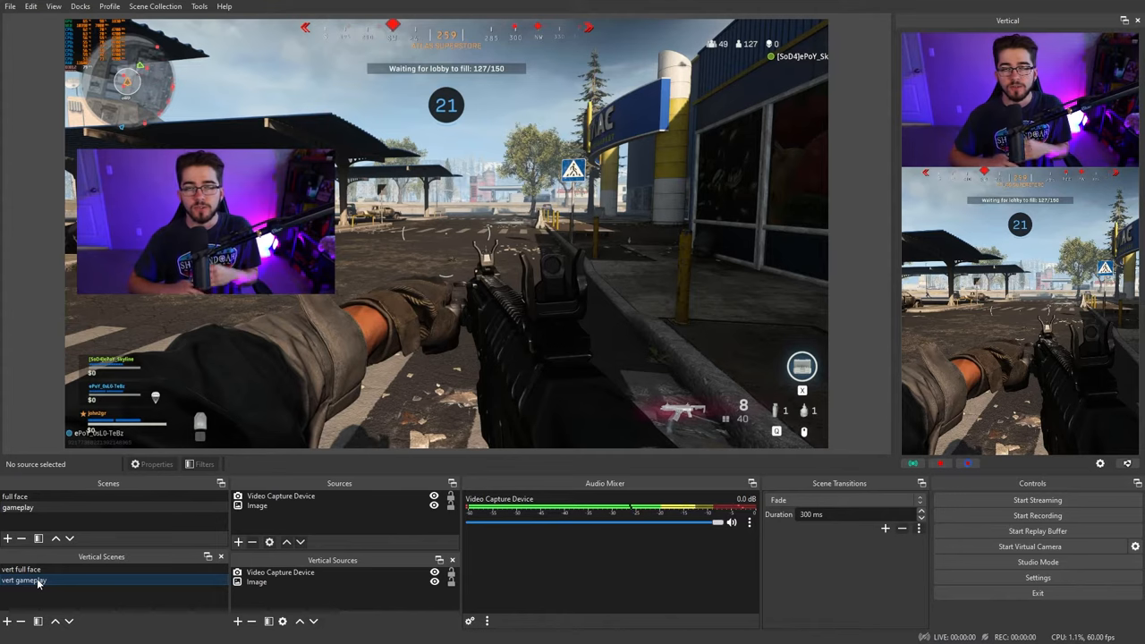
- Link the 'vert gameplay' vertical scene to the main 'gameplay' scene via Linked Scenes
{"action": "right_click", "coordinate": [27, 581]}
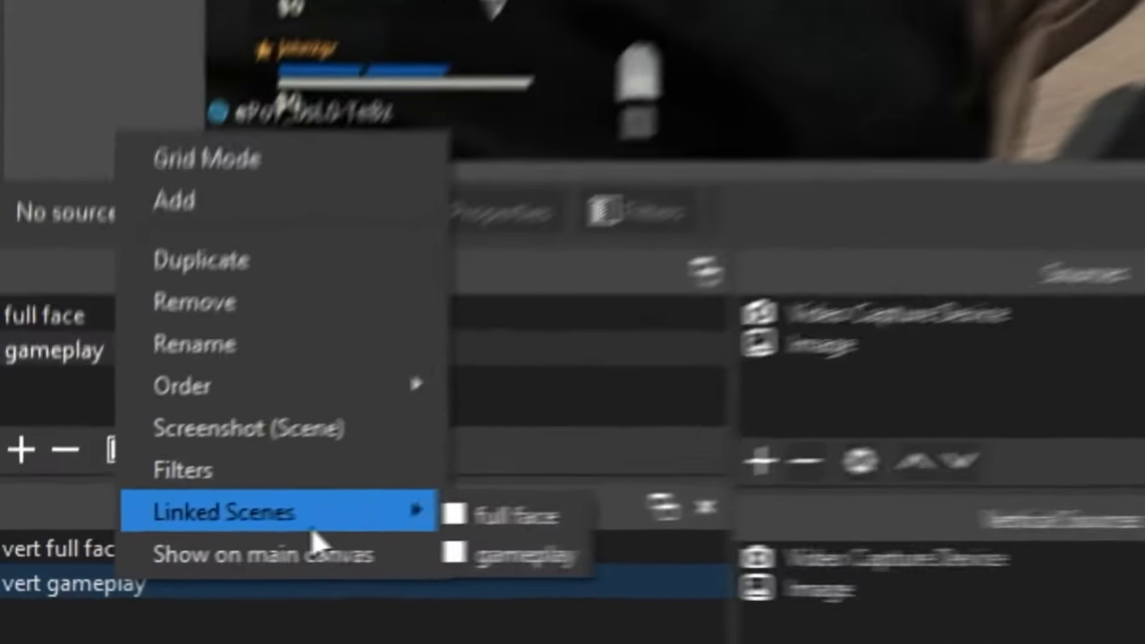
{"action": "left_click", "coordinate": [480, 611]}
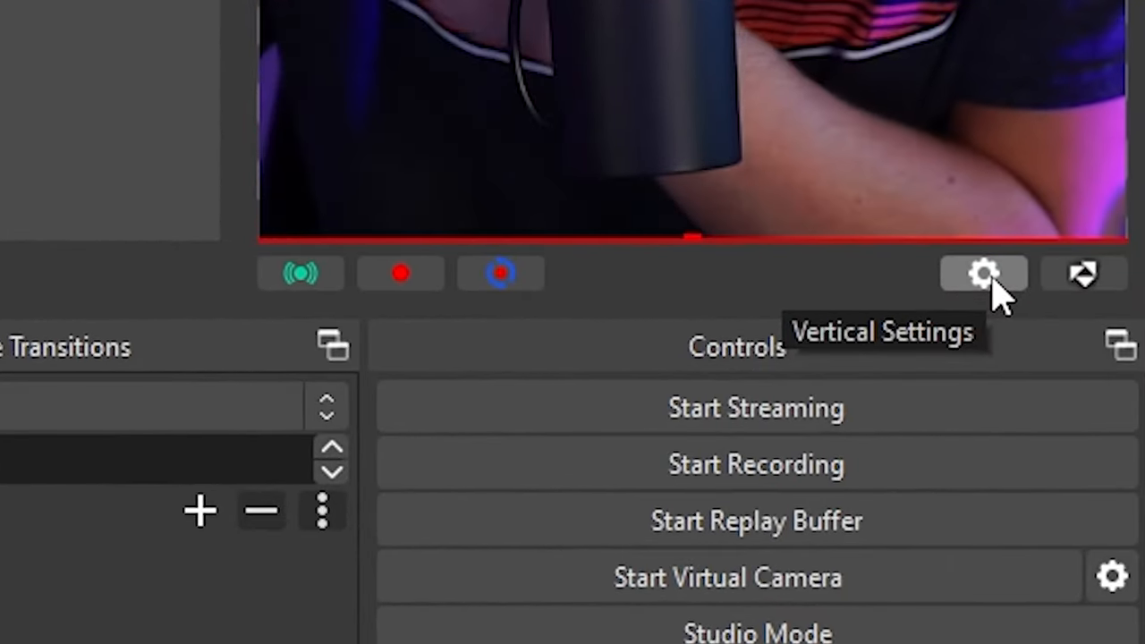
- Show the Vertical Settings window for the 1080x1920 canvas with backtrack options
{"action": "left_click", "coordinate": [984, 272]}
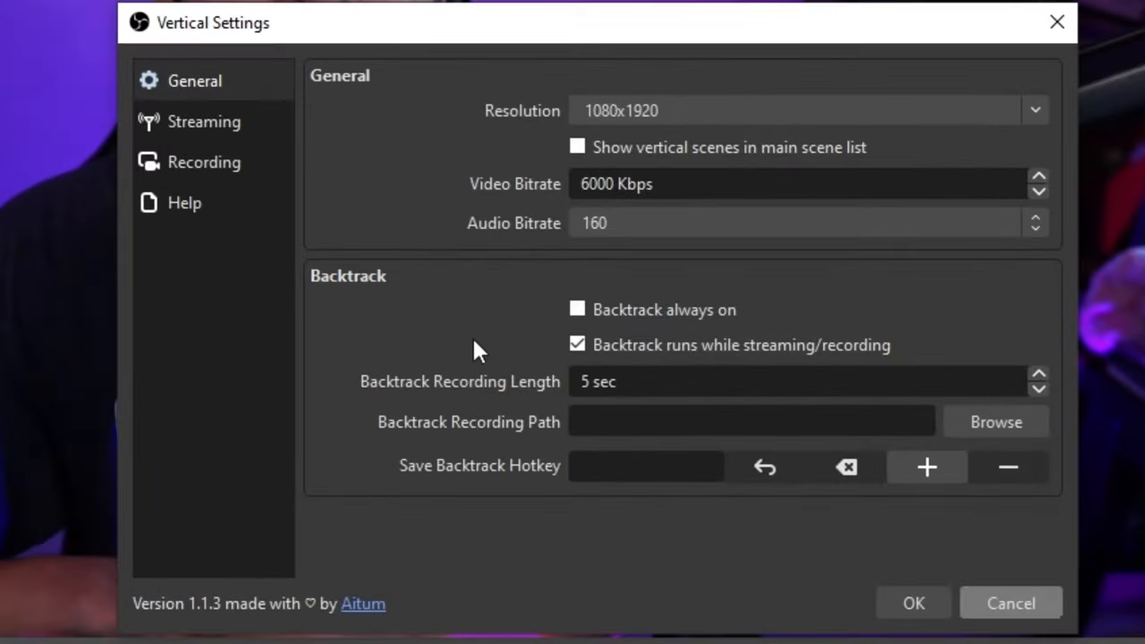